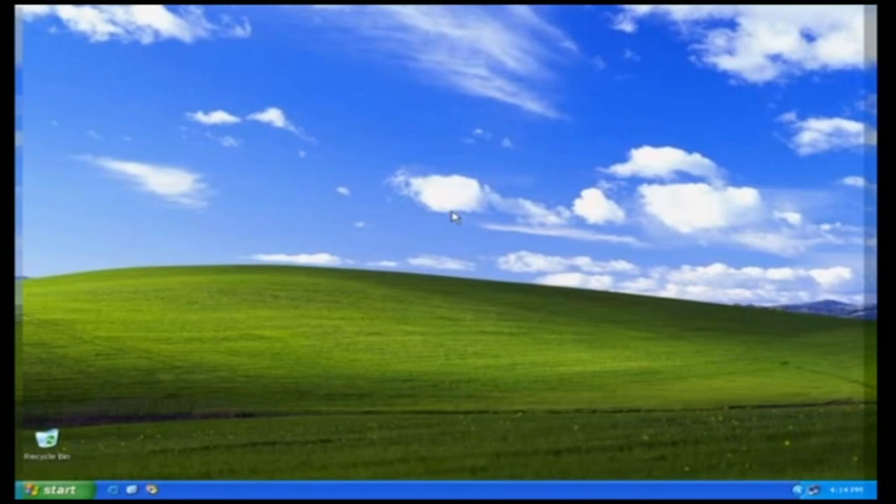
mouse_move(237, 343)
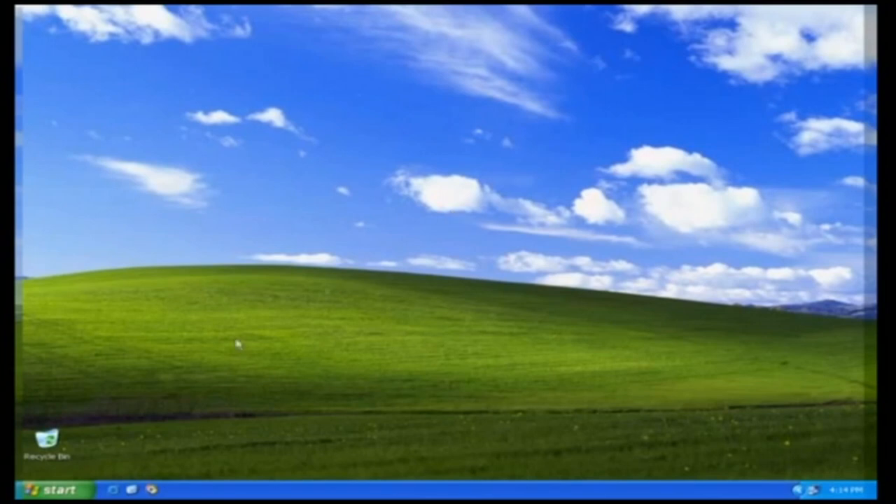
Show the Start menu from the taskbar's Start button
click(53, 490)
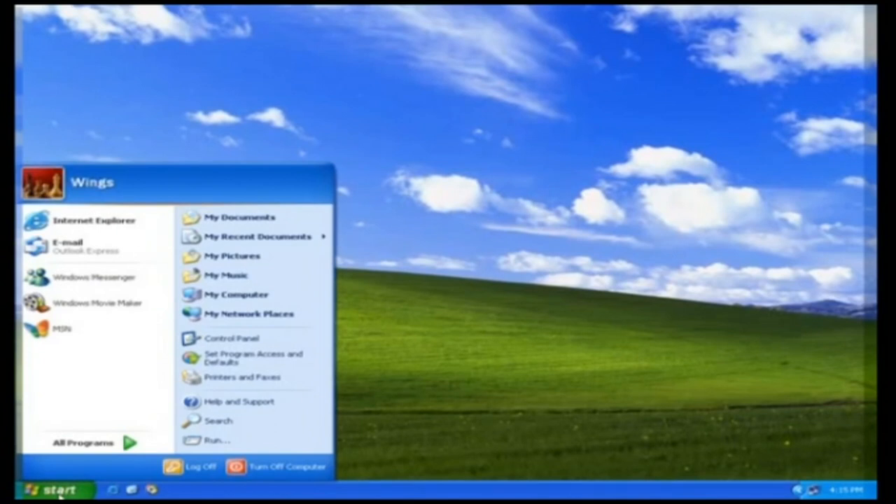
mouse_move(101, 196)
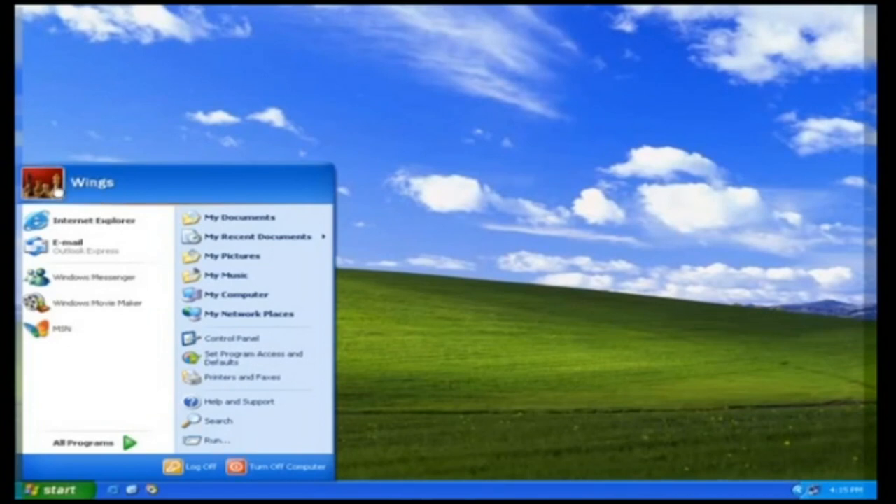
mouse_move(95, 218)
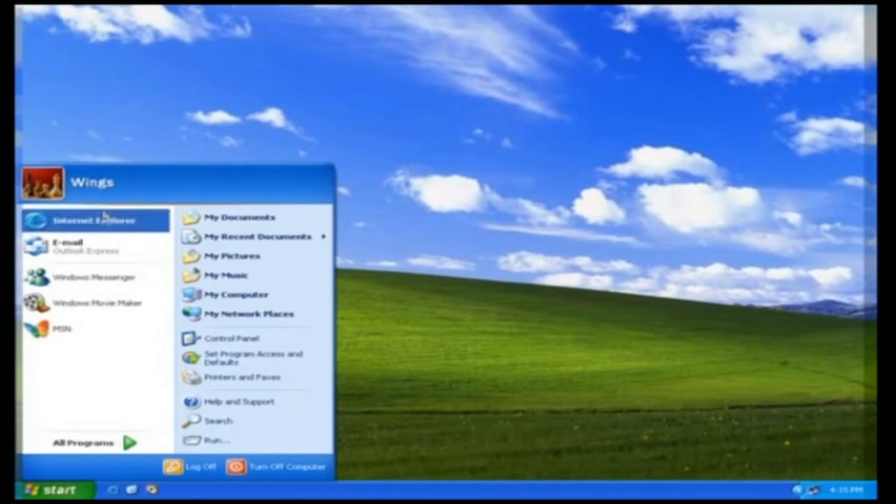
mouse_move(96, 220)
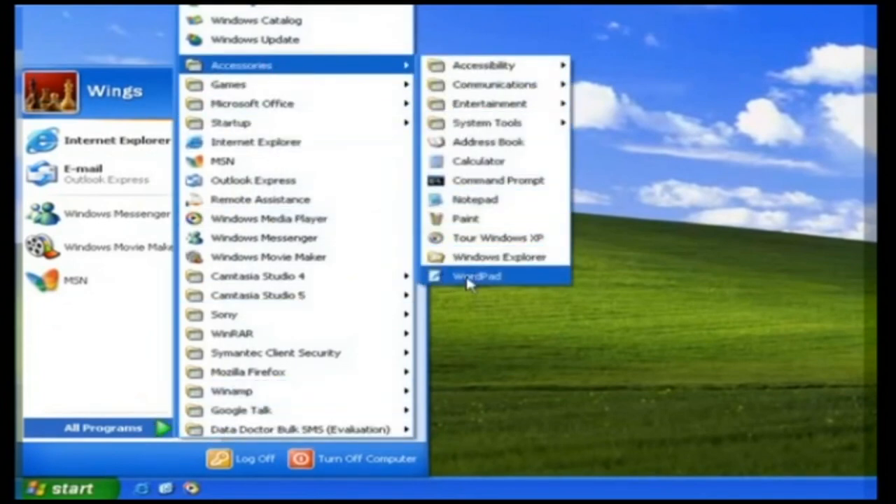
Pin WordPad (under Accessories) to the Start menu via its shortcut menu
right_click(476, 276)
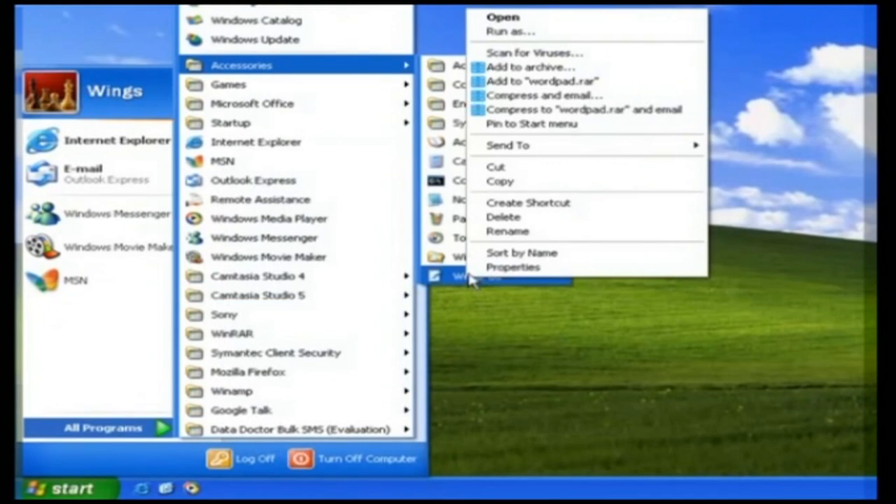
mouse_move(529, 123)
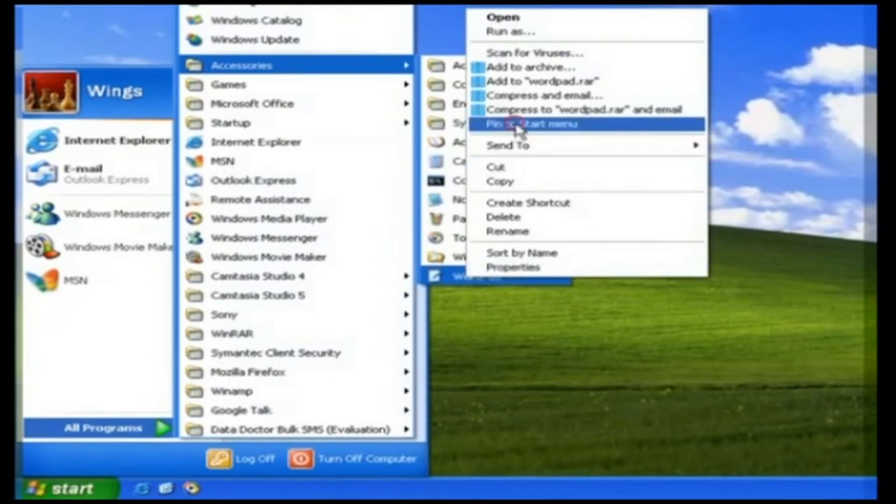
click(532, 123)
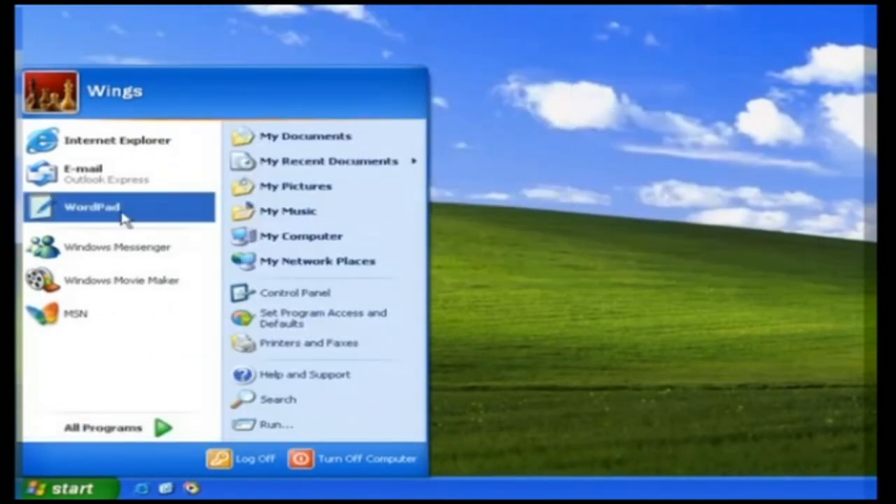
mouse_move(123, 213)
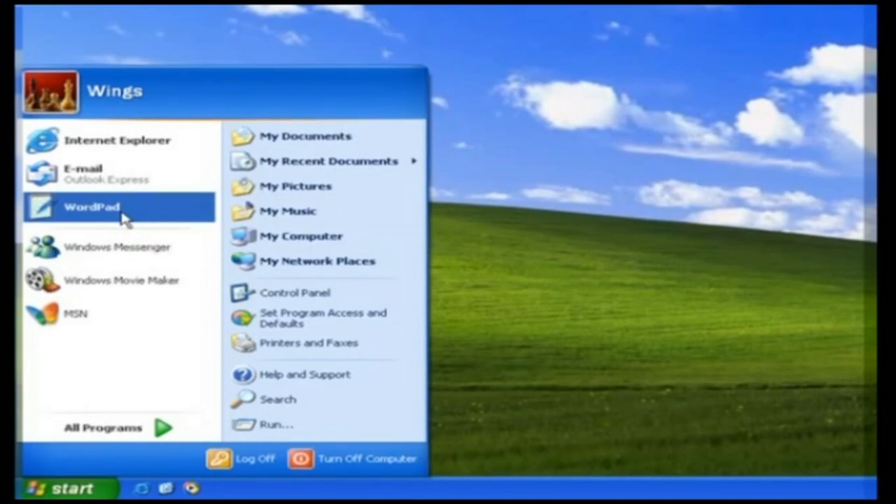
mouse_move(140, 353)
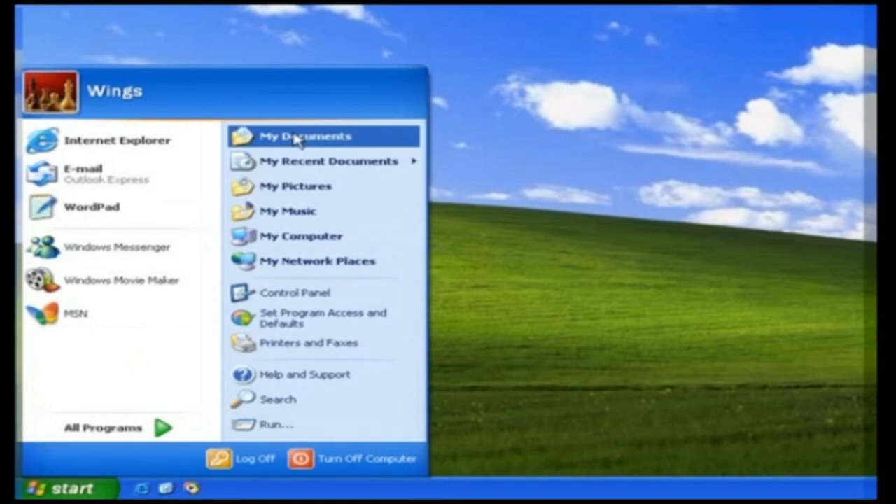
mouse_move(327, 161)
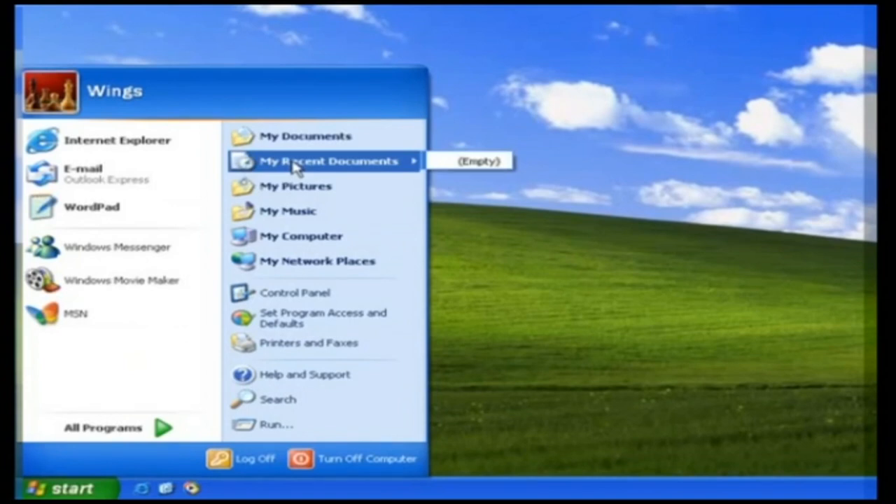
mouse_move(294, 187)
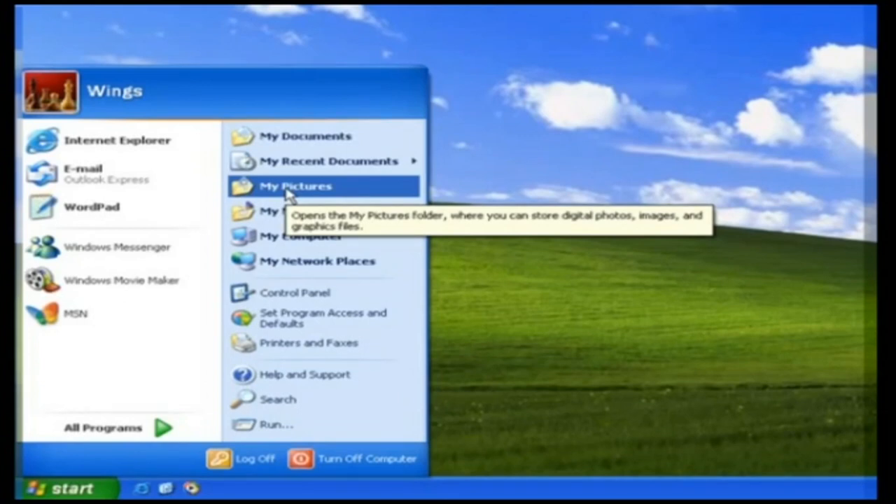
mouse_move(294, 193)
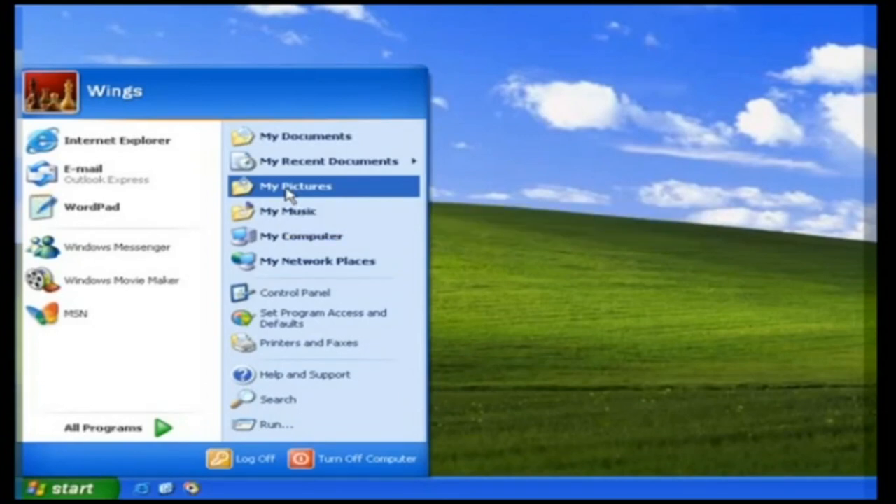
mouse_move(289, 210)
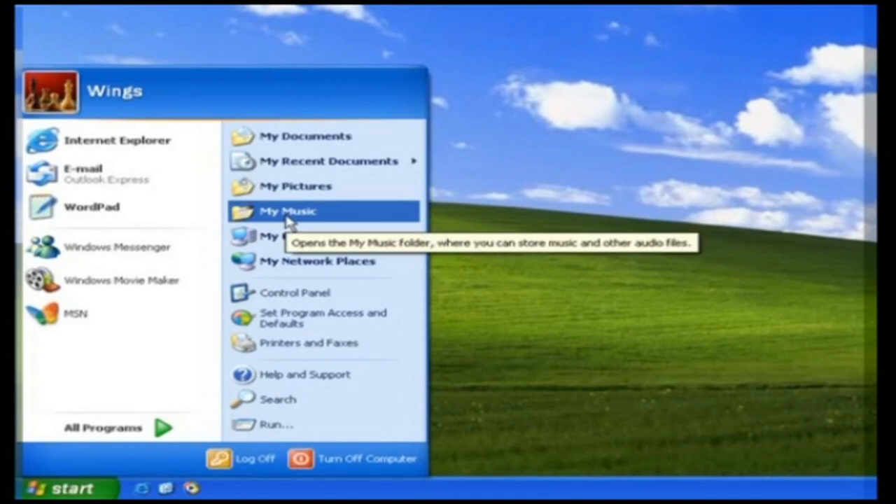
mouse_move(301, 235)
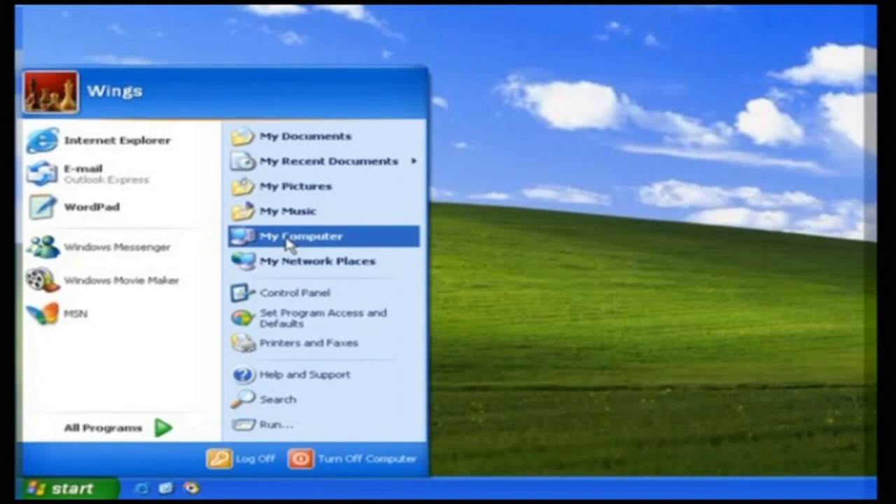
mouse_move(317, 262)
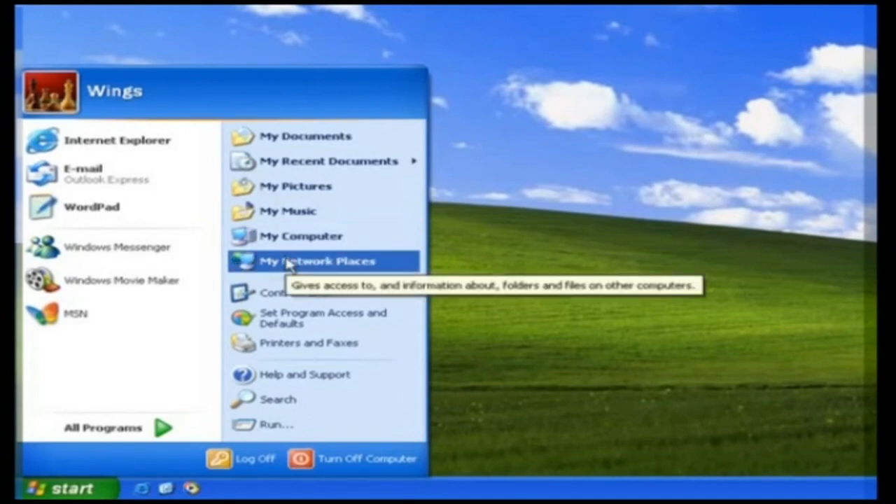
mouse_move(317, 262)
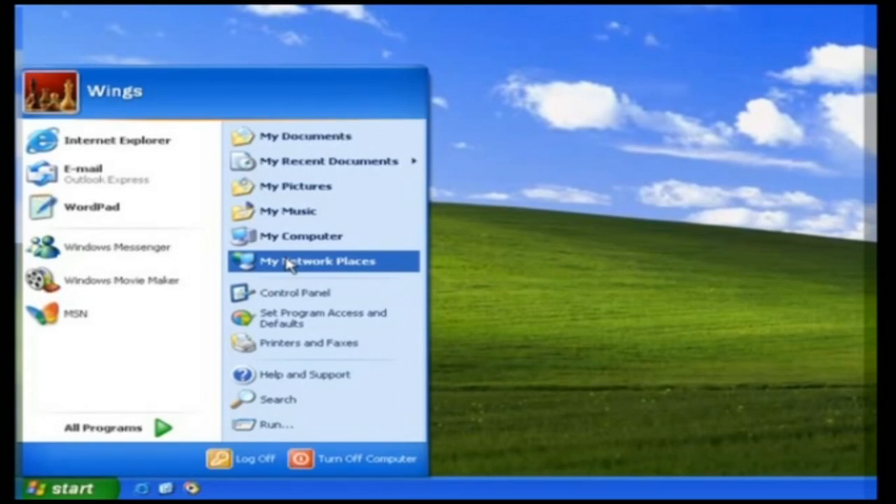
mouse_move(322, 318)
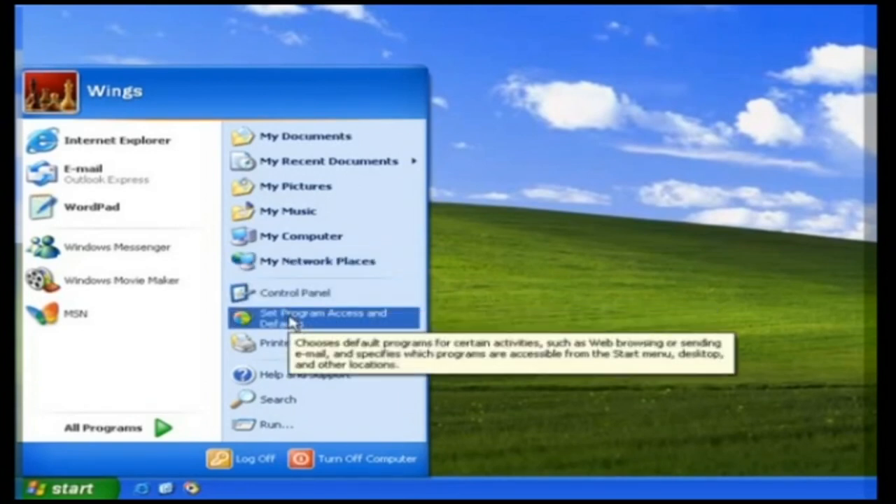
mouse_move(287, 343)
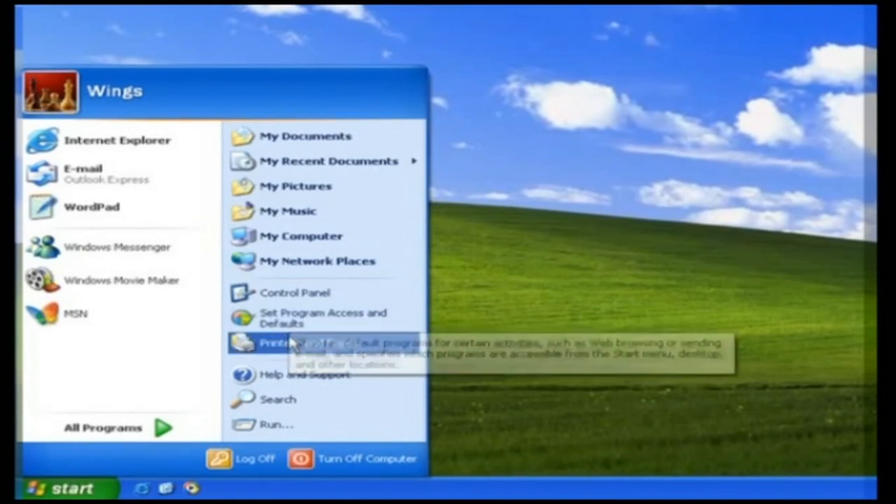
mouse_move(308, 343)
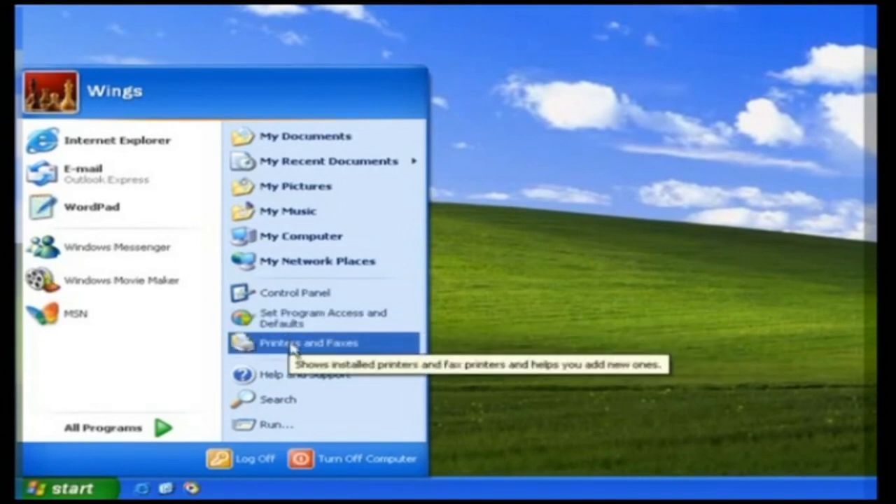
mouse_move(308, 375)
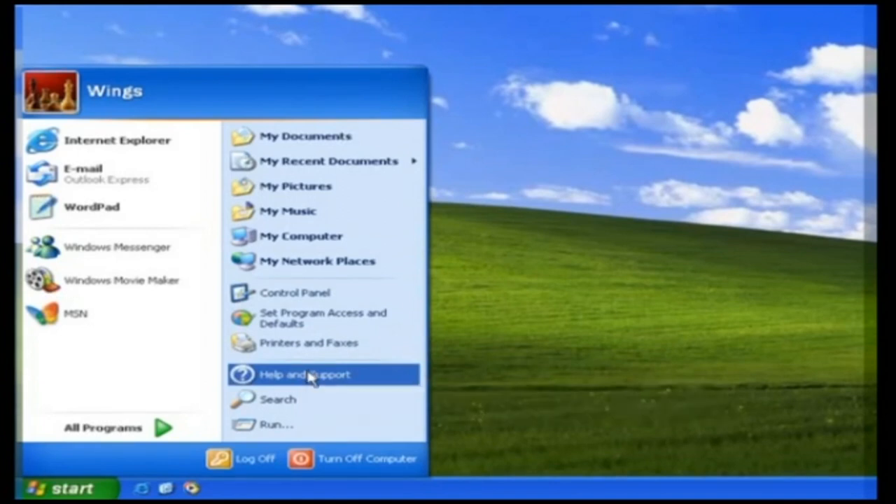
mouse_move(278, 399)
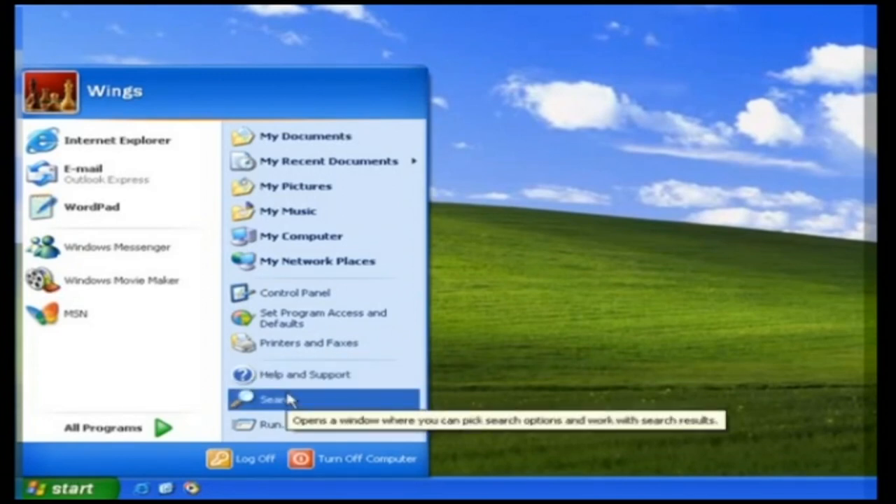
mouse_move(280, 399)
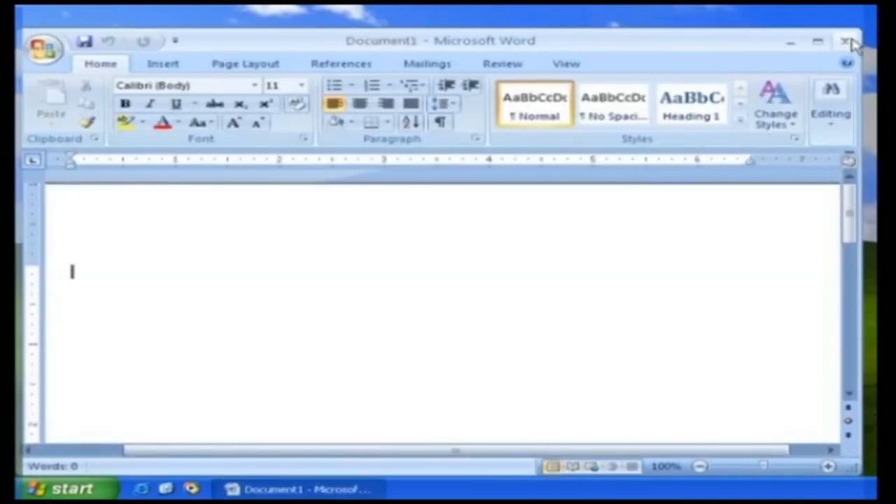
Close the blank Microsoft Word document to return to the desktop
click(849, 40)
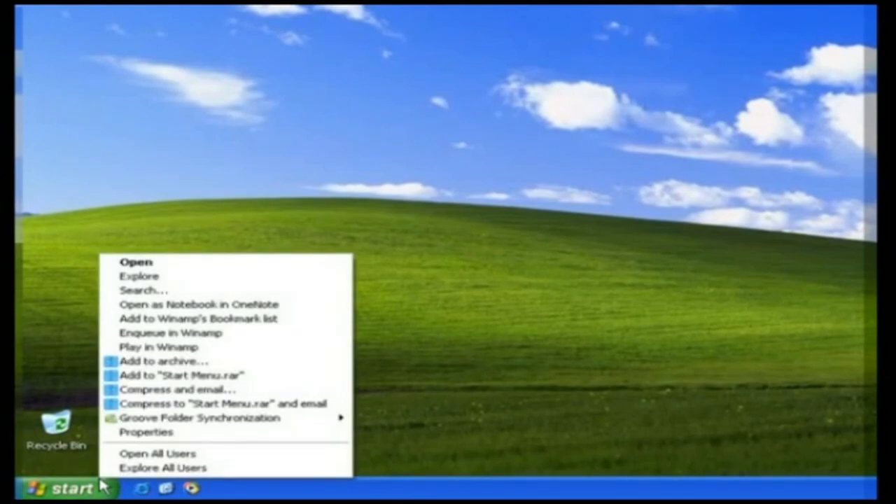
mouse_move(147, 431)
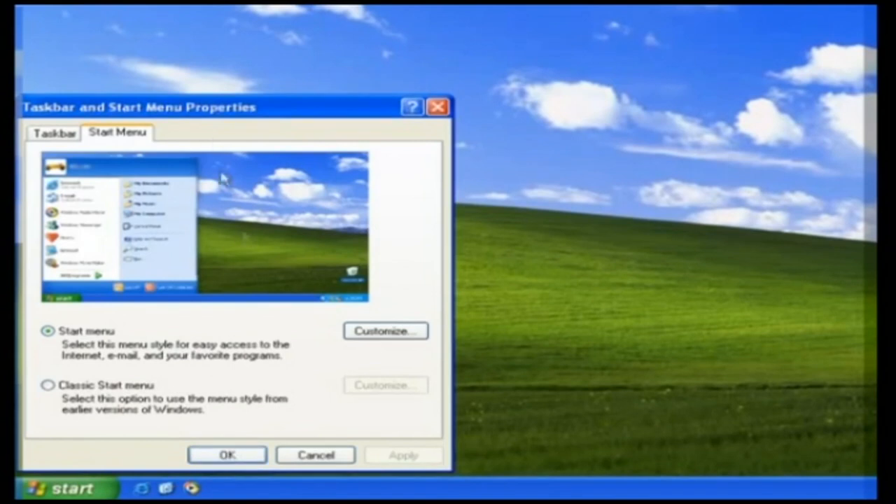
mouse_move(223, 115)
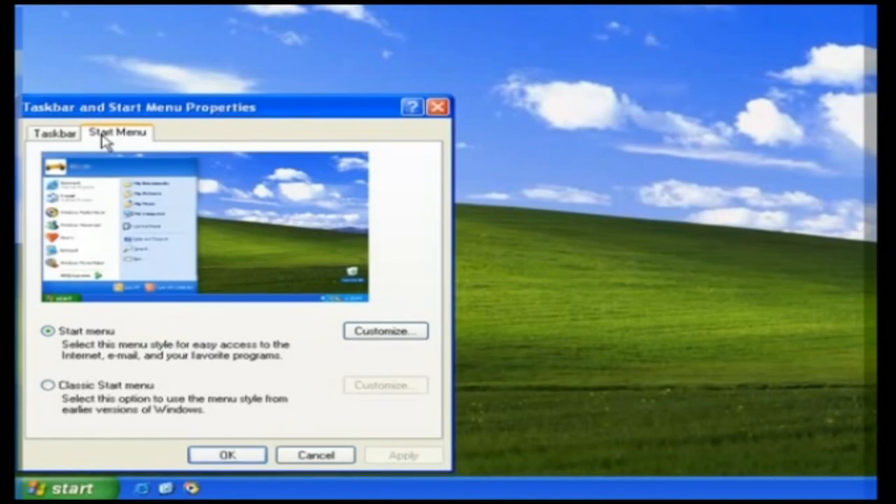
mouse_move(103, 230)
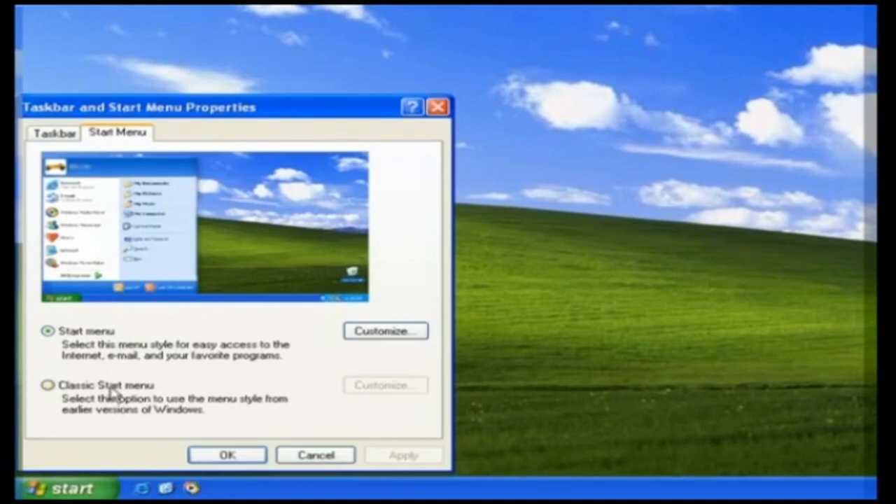
Preview the Classic Start menu style, then restore the standard Start menu style
click(48, 383)
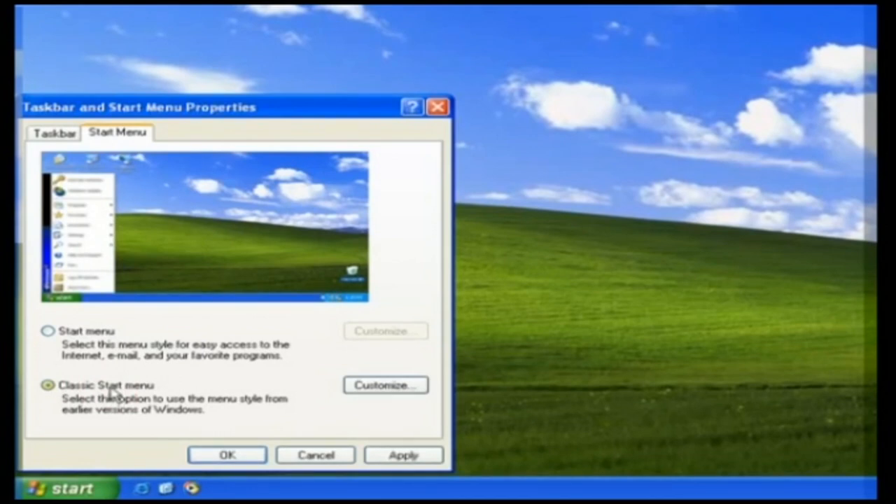
click(47, 330)
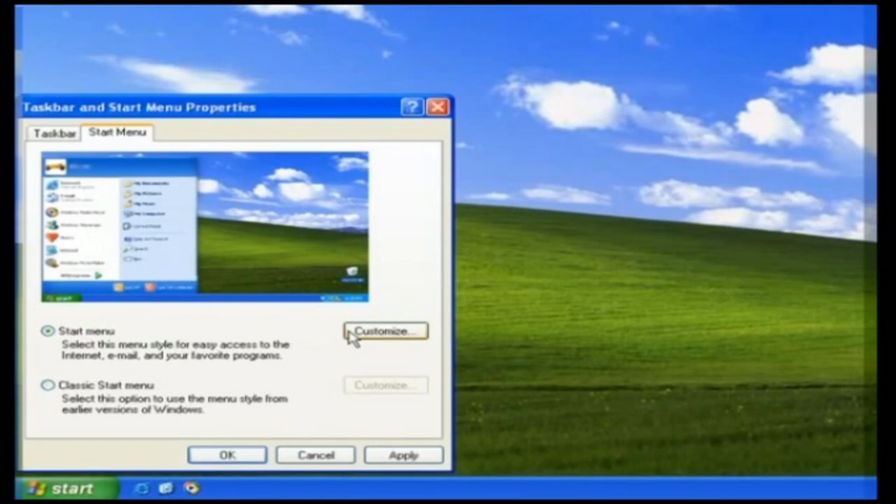
Review the Customize Start Menu General options and confirm them with OK
click(384, 331)
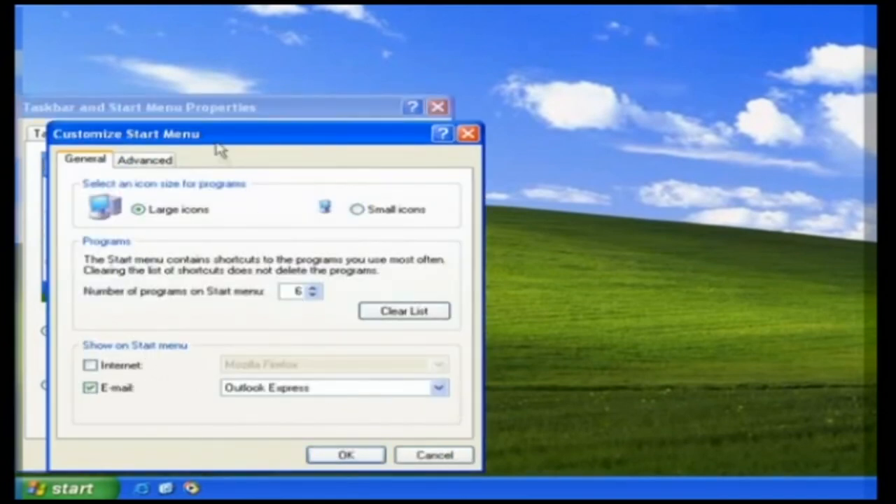
mouse_move(218, 147)
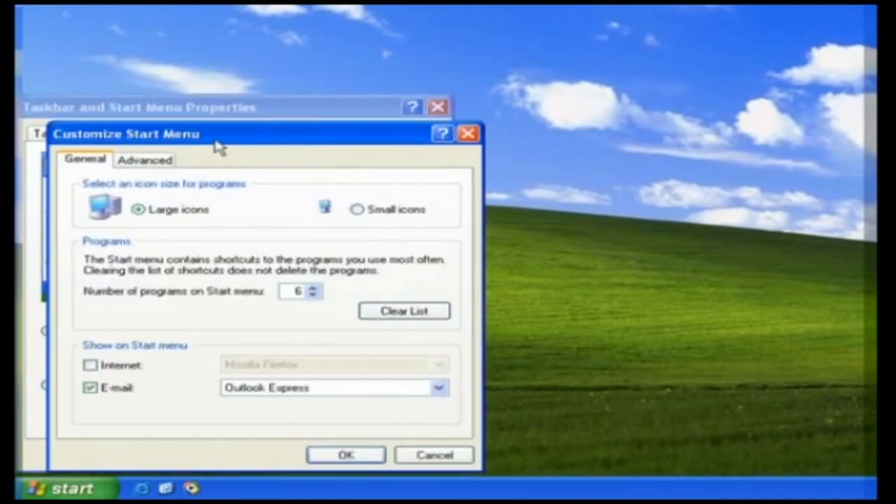
click(357, 210)
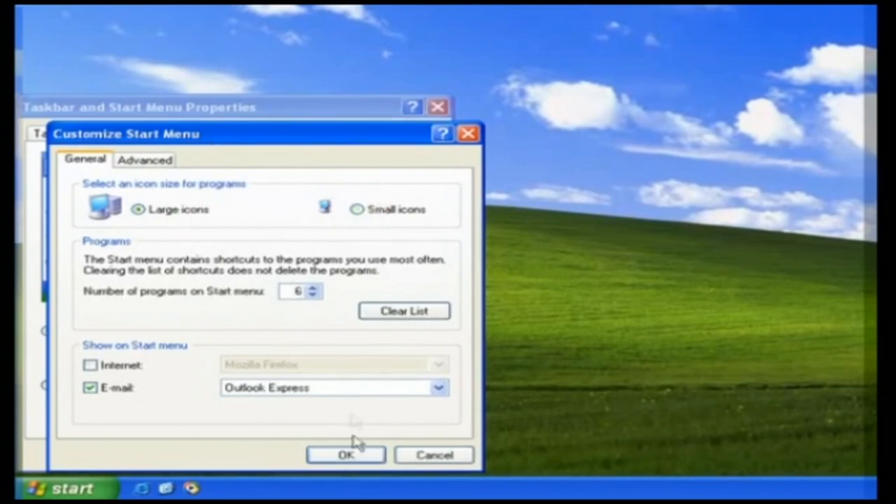
click(344, 454)
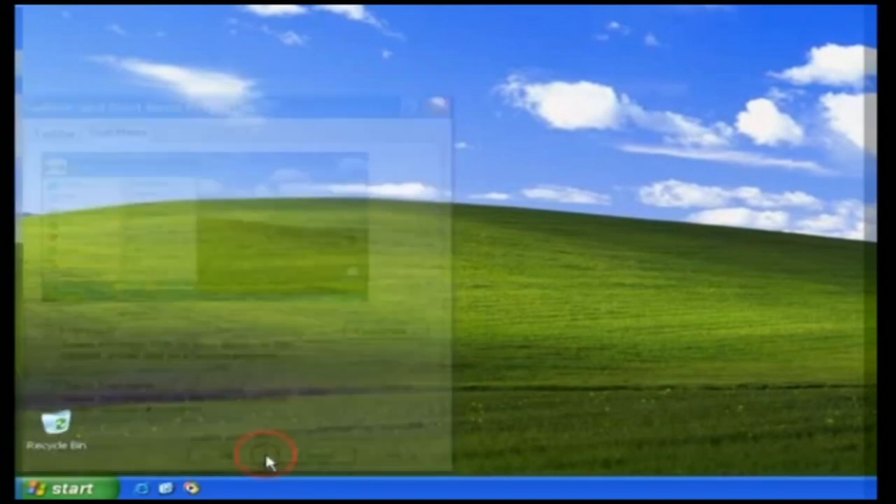